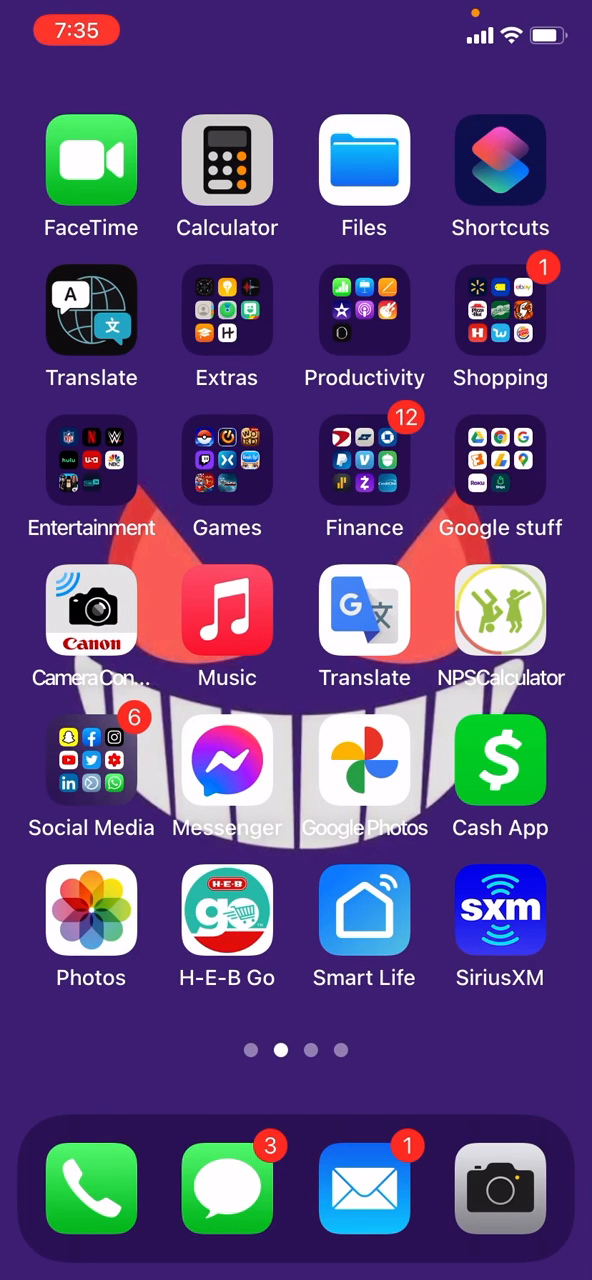
Step: Reveal the current black Instagram icon inside the Social Media folder
left_click(92, 760)
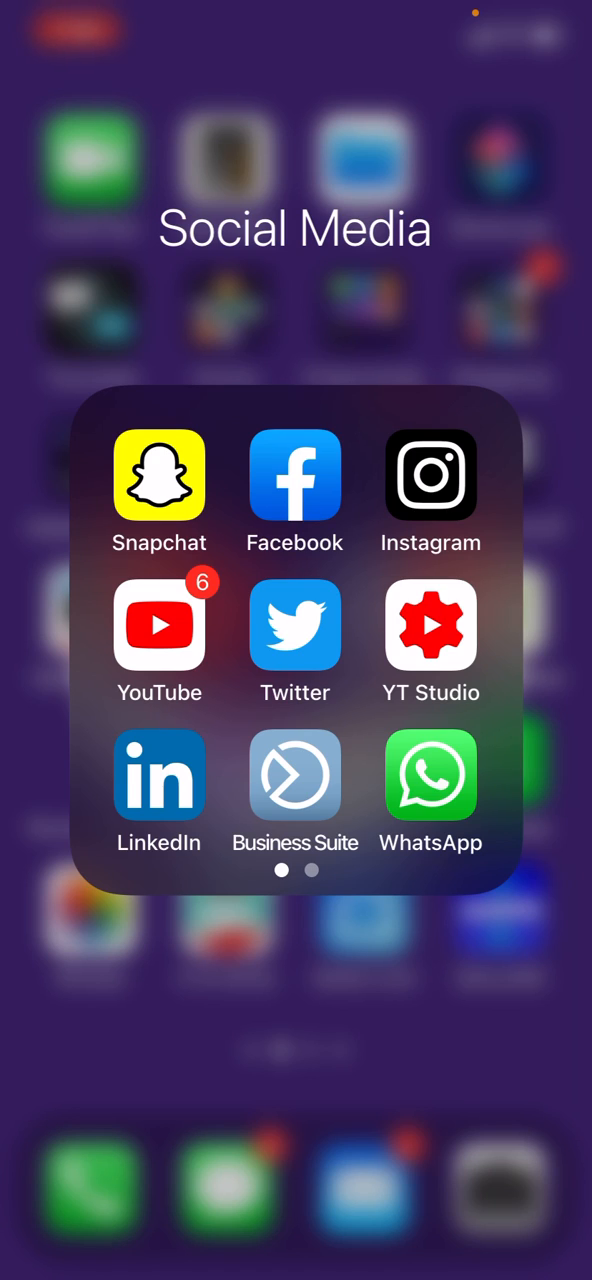
Step: Launch Instagram to the profile page and show its menu with Settings, Archive and Your Activity
left_click(430, 476)
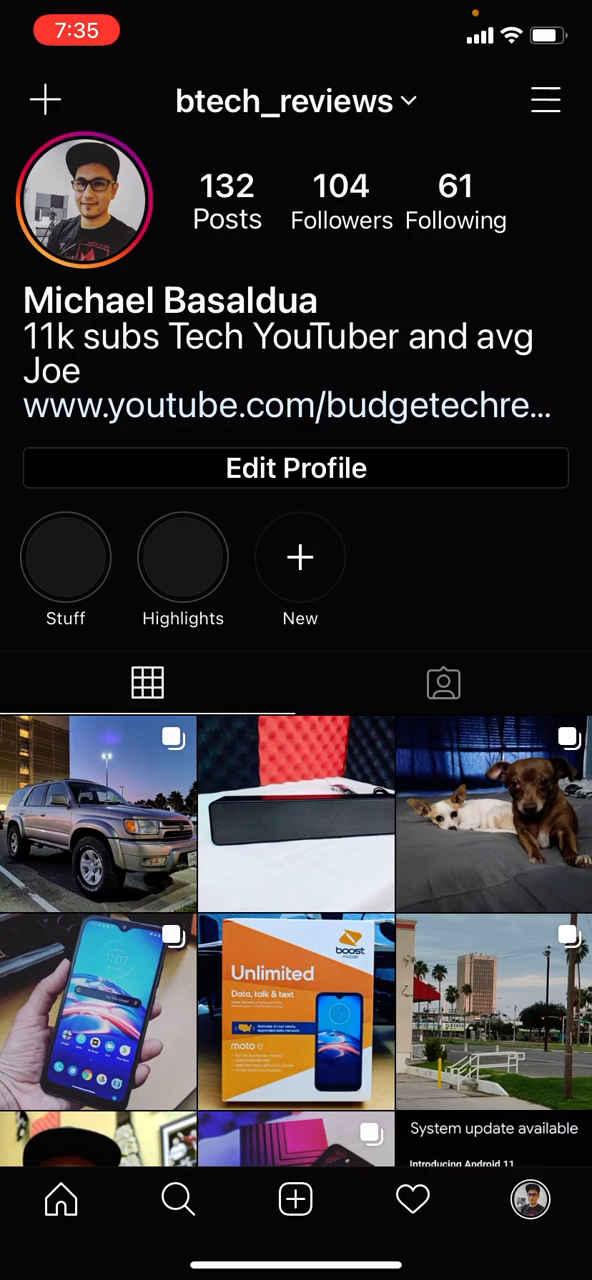
scroll("down", 3)
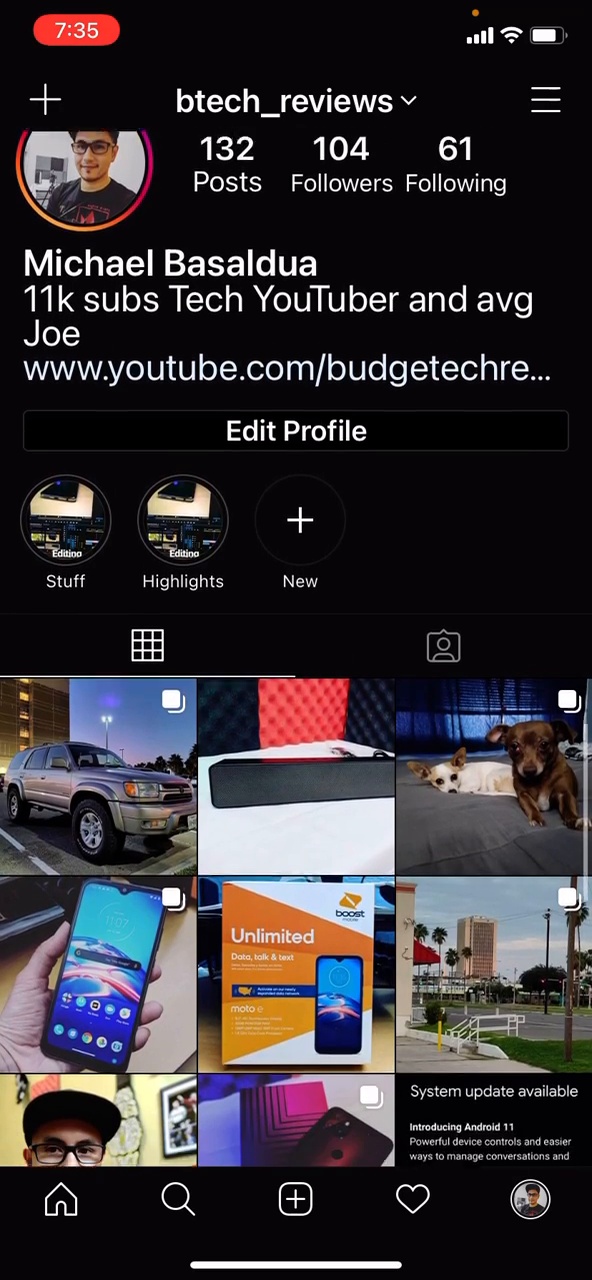
scroll("down", 3)
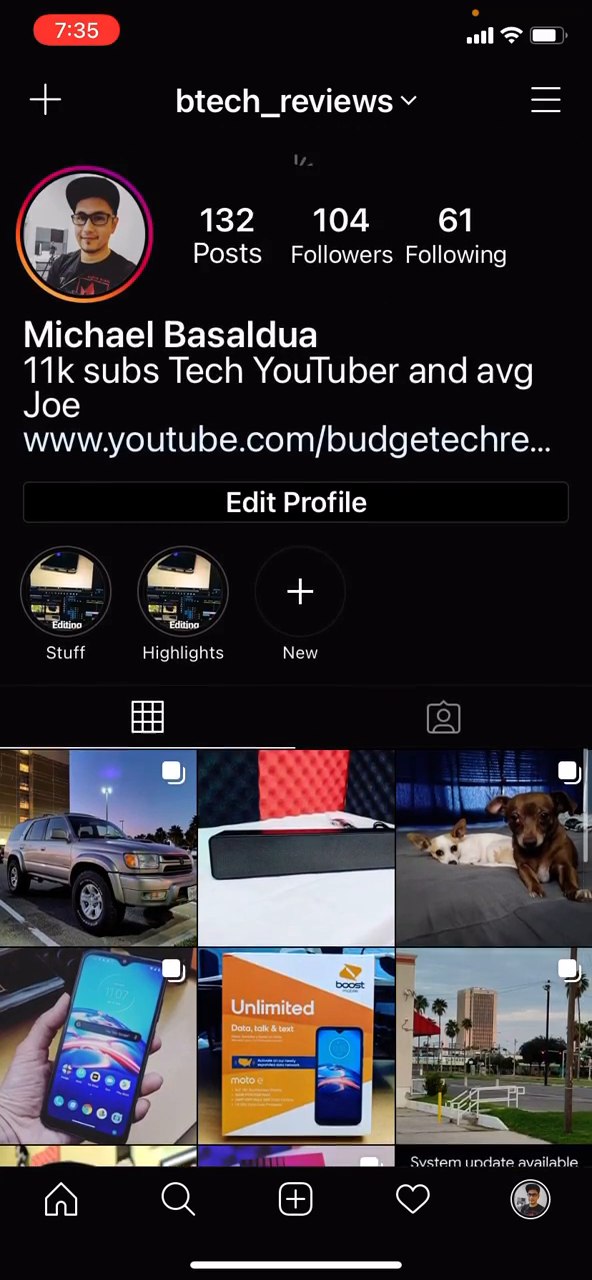
scroll("up", 3)
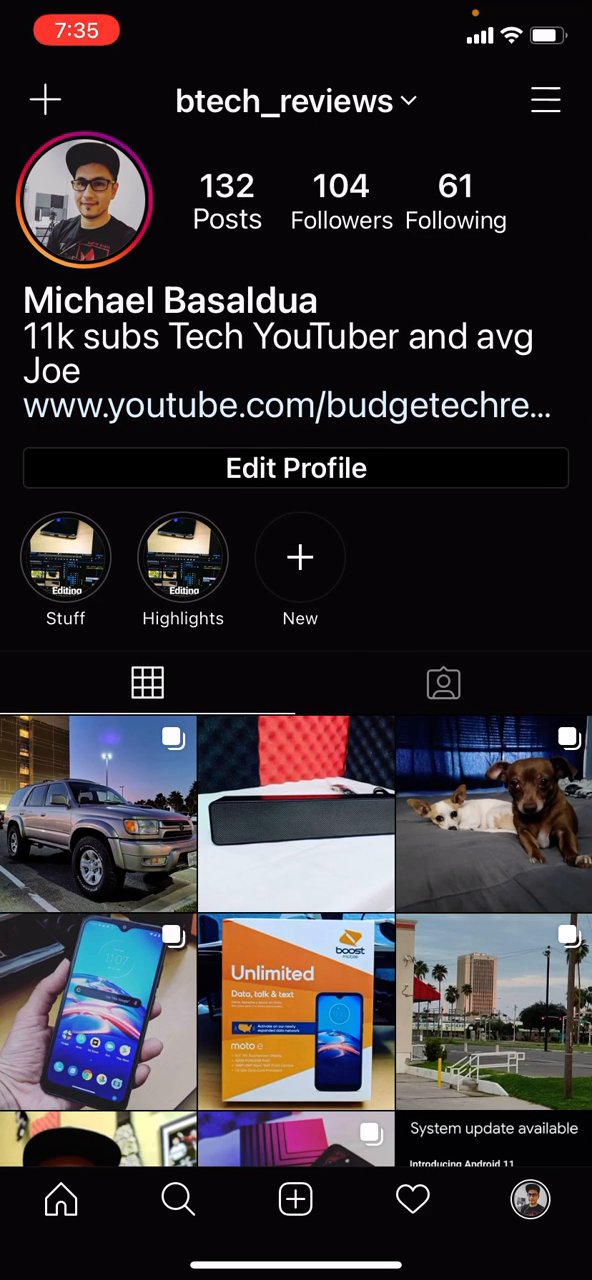
left_click(544, 100)
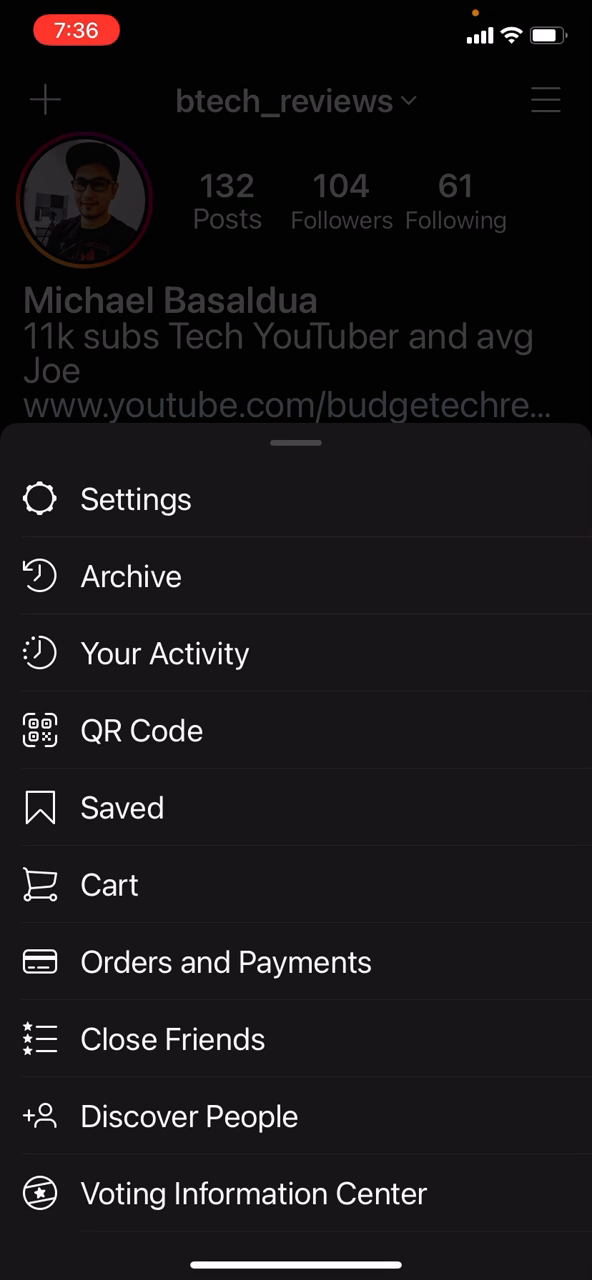
Step: Reach the Settings page listing Notifications, Privacy, Security and Account
left_click(136, 500)
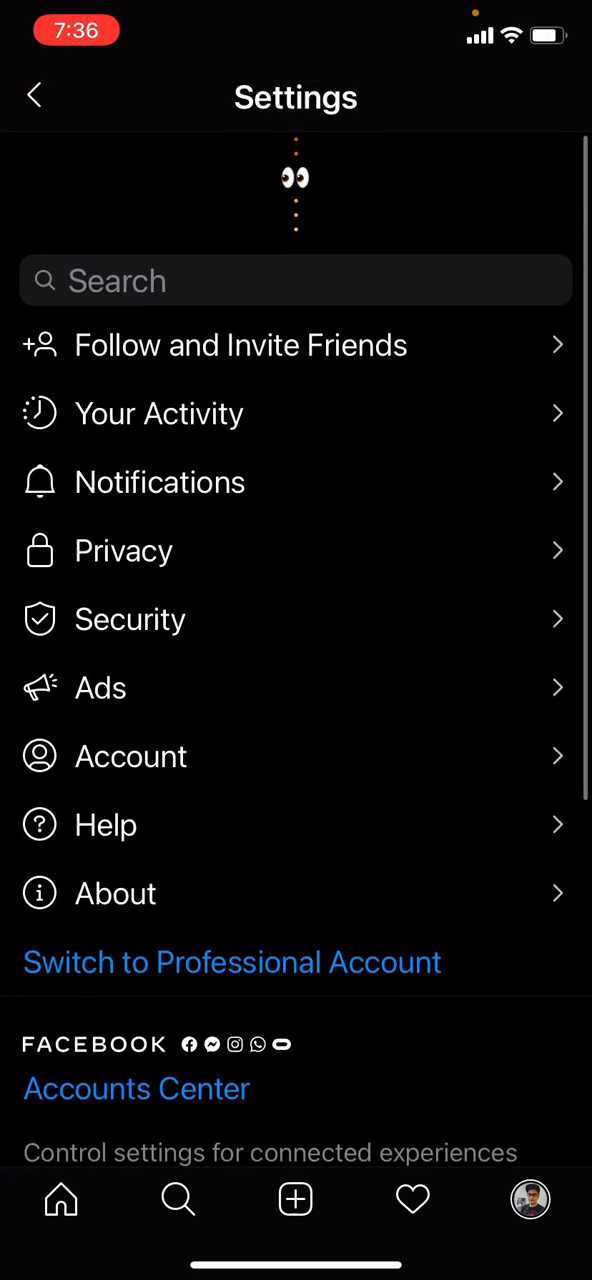
Step: Reveal the hidden App Icon choices, apply the green Aurora icon and confirm it in the home screen folder
left_click(296, 178)
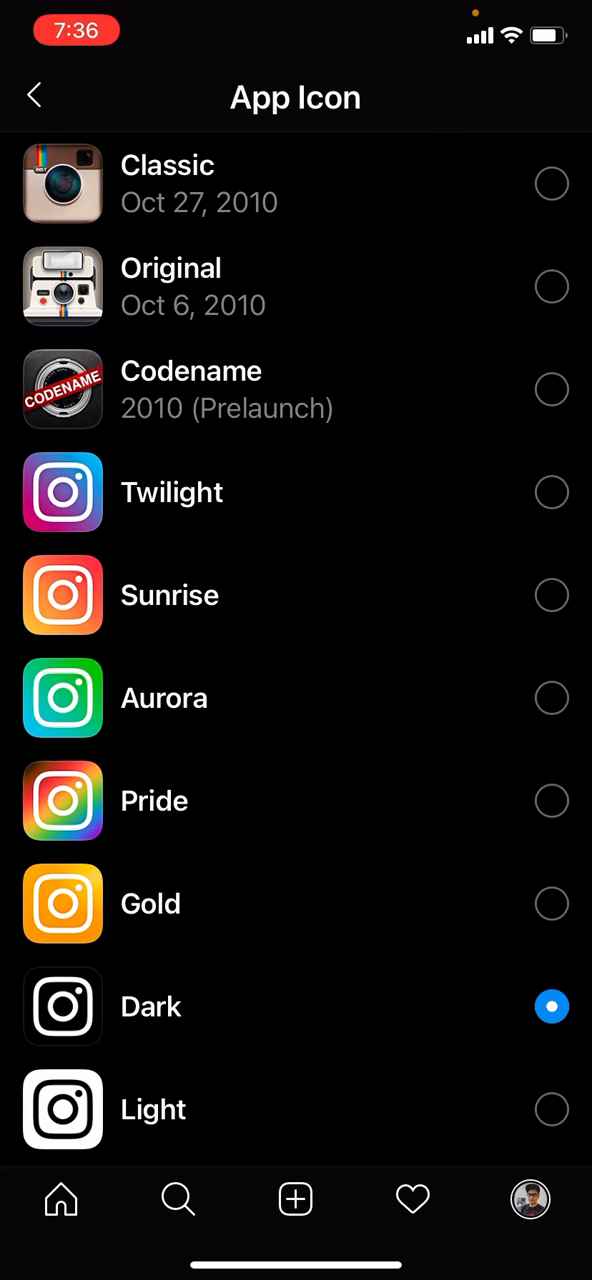
left_click(552, 1006)
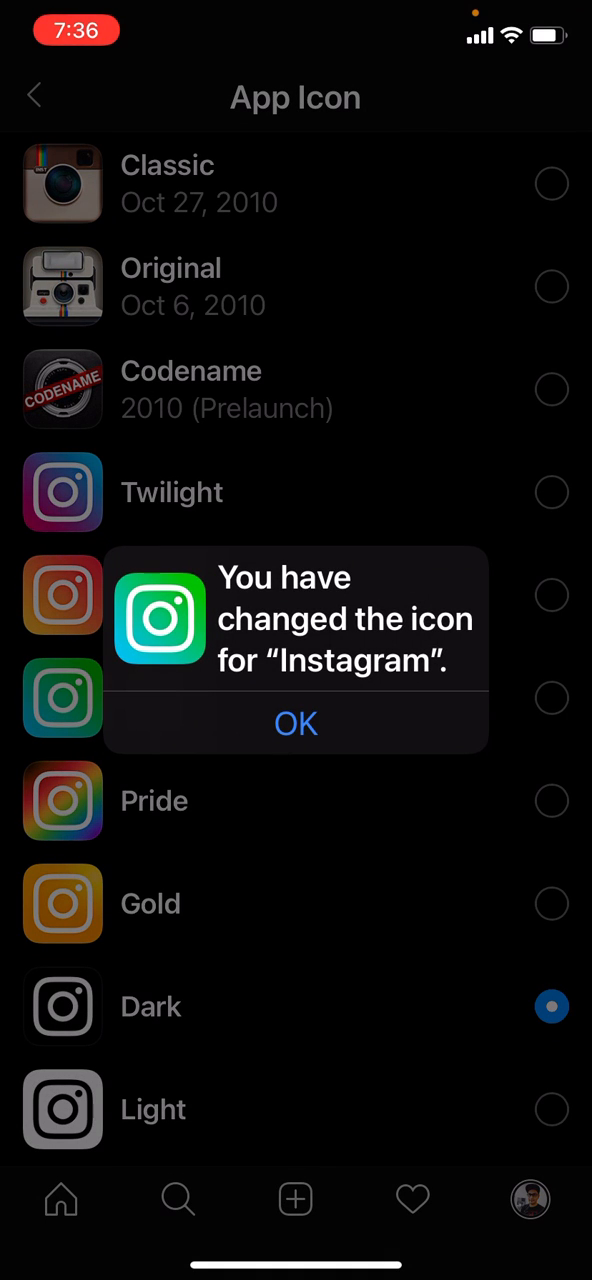
left_click(296, 724)
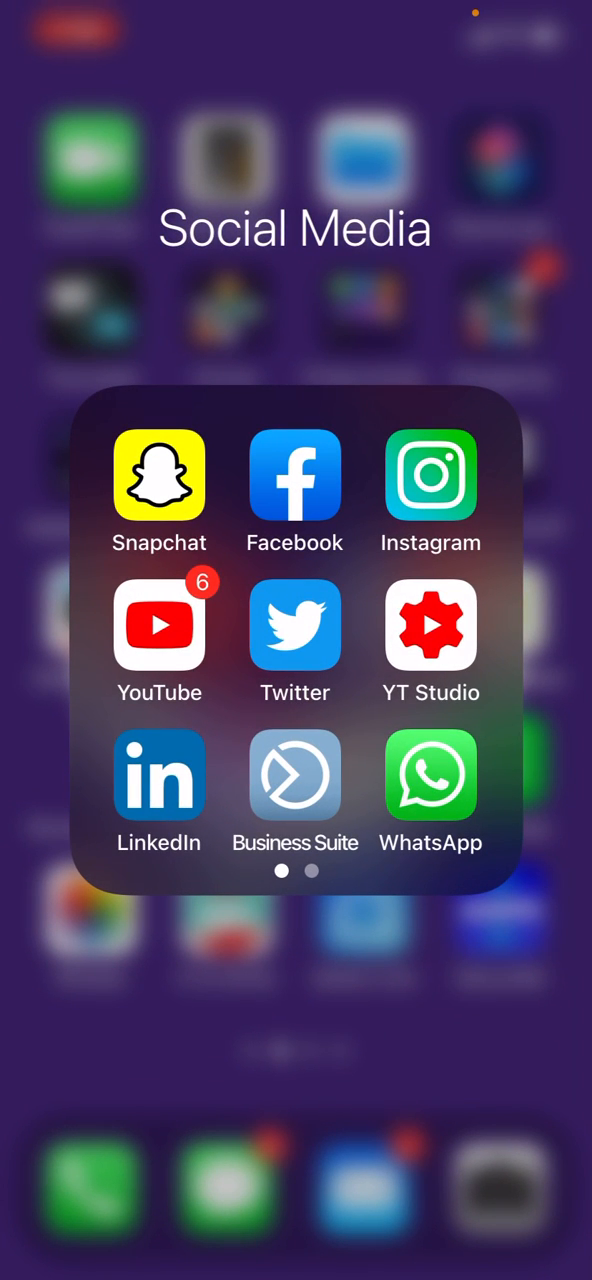
left_click(430, 476)
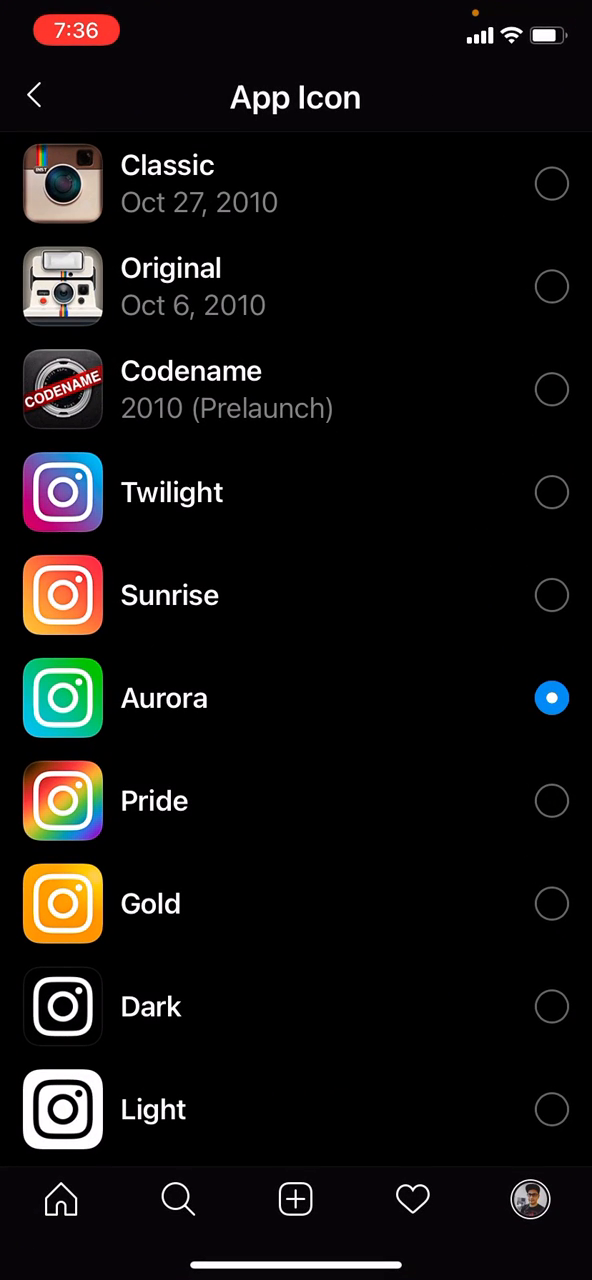
Step: Apply the orange icon design and verify it on the home screen
left_click(552, 904)
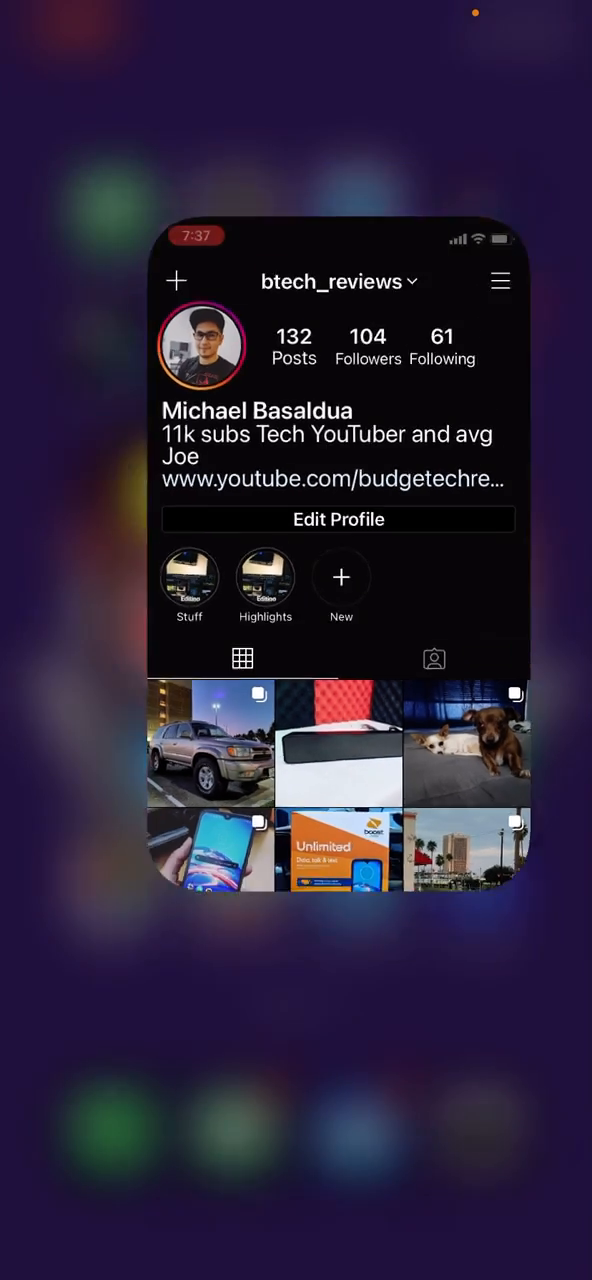
key("home")
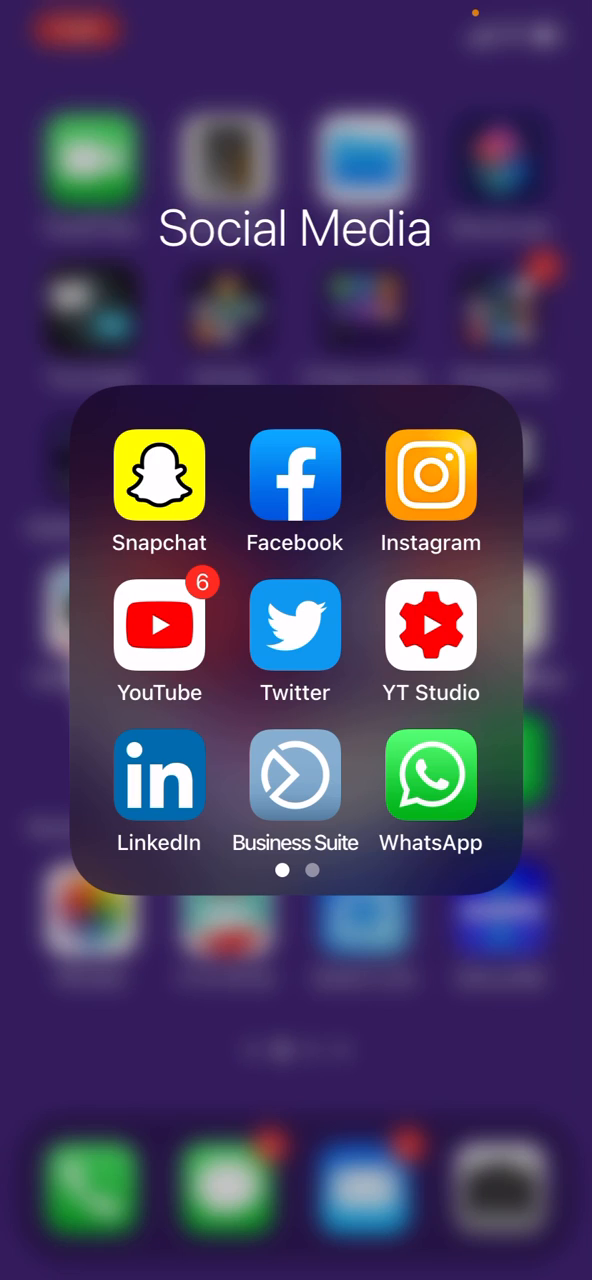